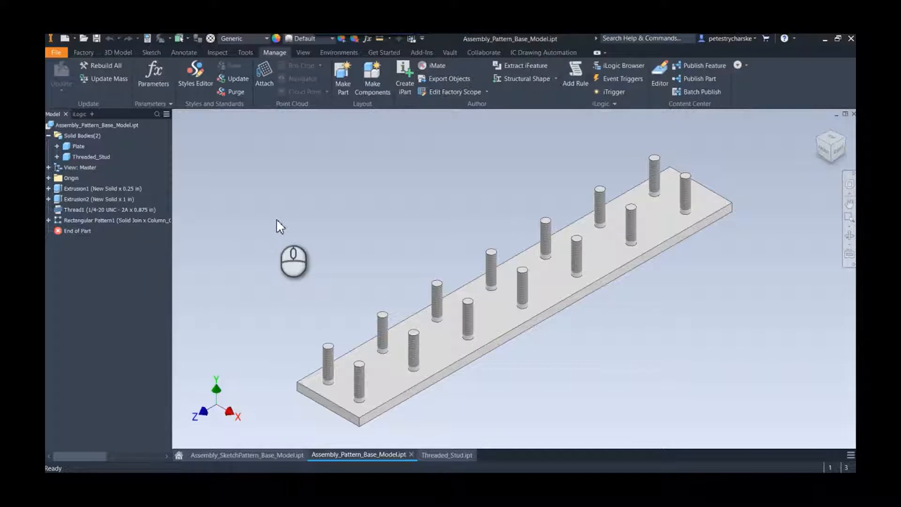
mouse_move(296, 371)
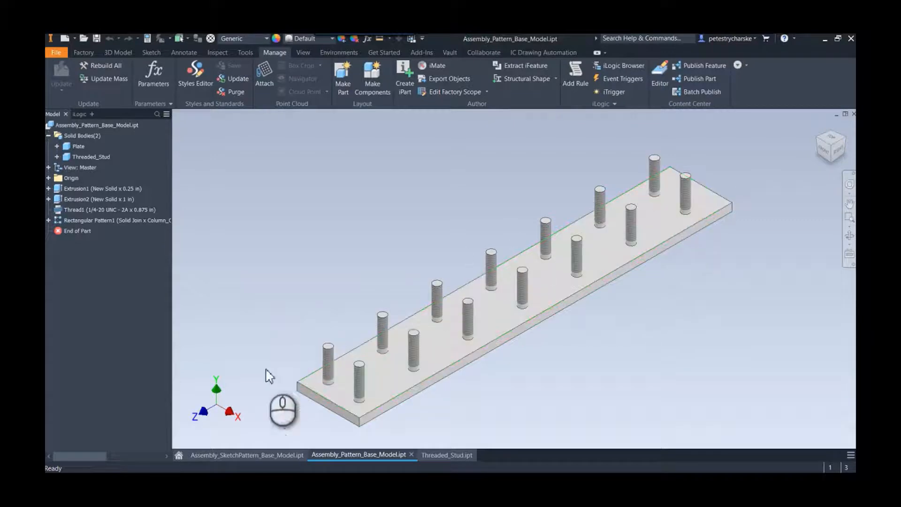
Switch to the Assembly_SketchPattern_Base_Model part with one stud and sketch points
left_click(246, 455)
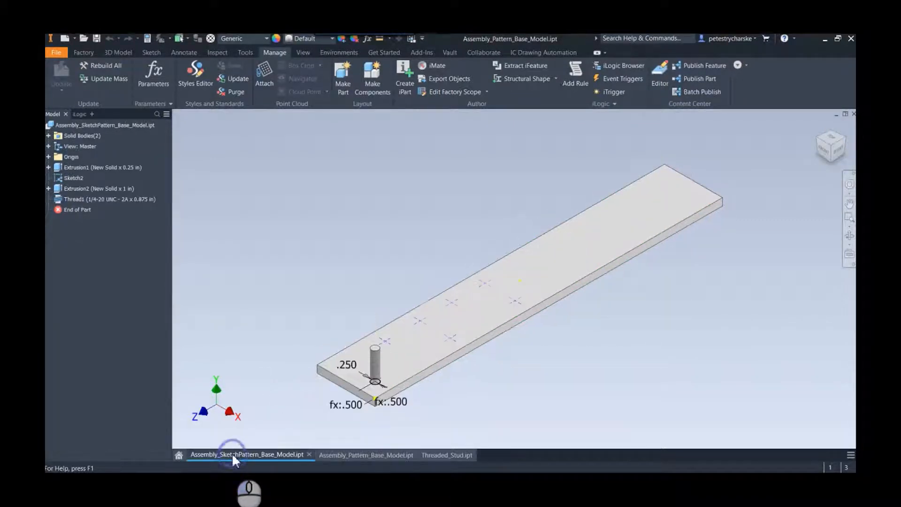
Create a sketch-driven pattern of Extrusion2 and Thread1 on the Sketch2 points
left_click(246, 455)
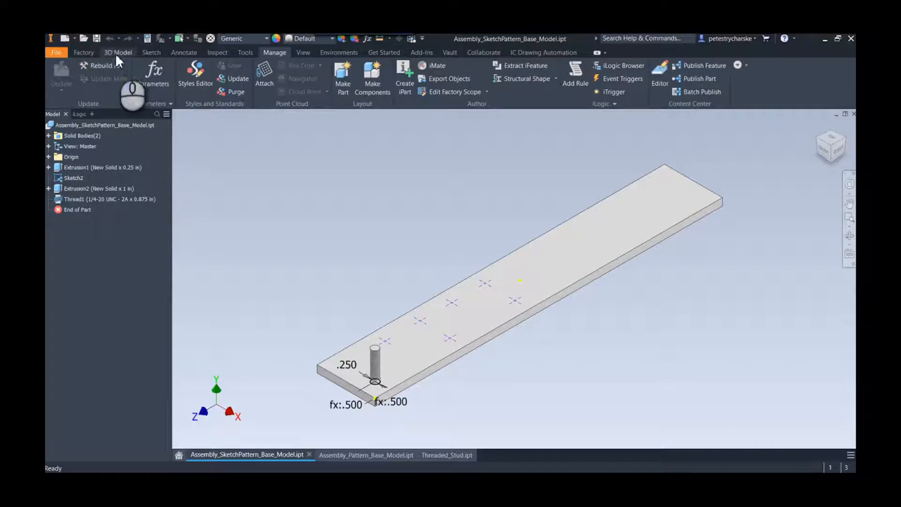
left_click(118, 52)
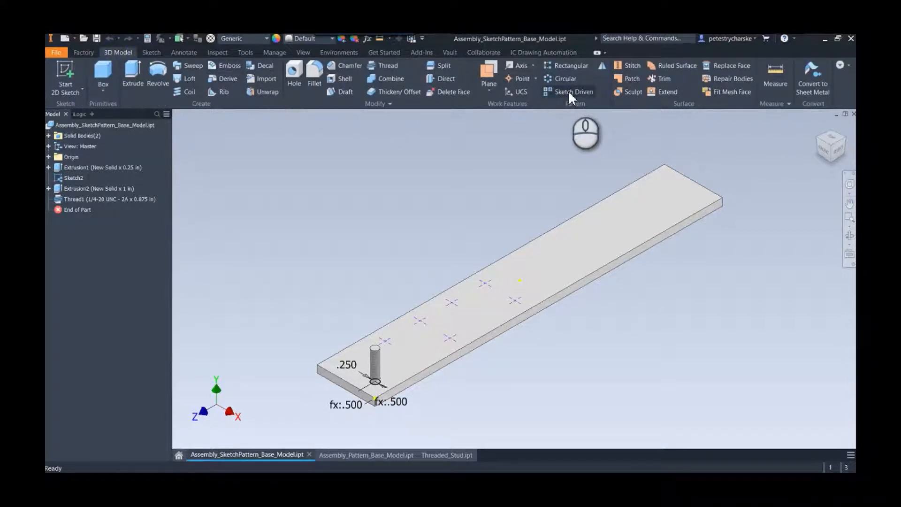
left_click(573, 92)
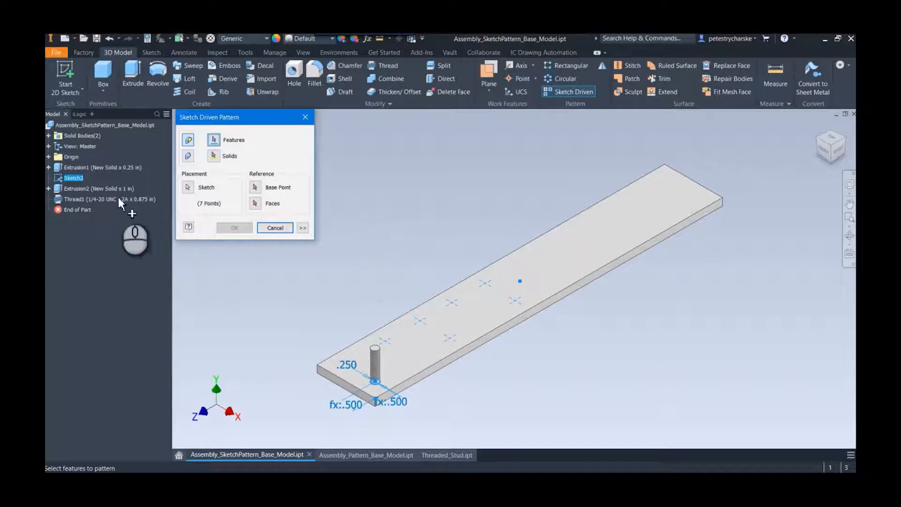
left_click(78, 189)
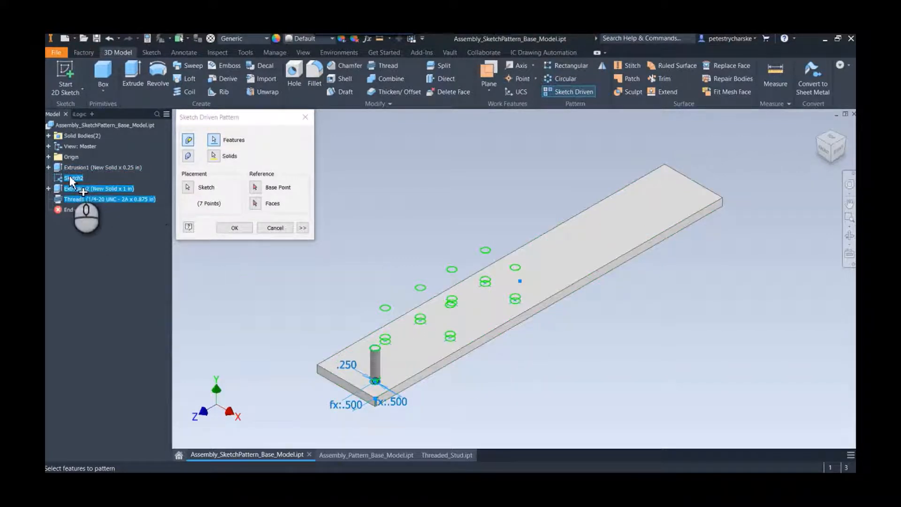
left_click(234, 227)
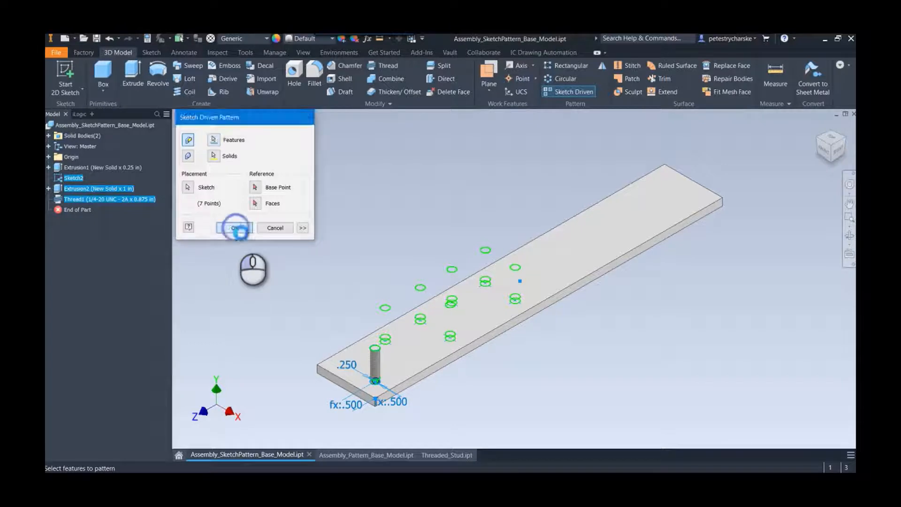
left_click(234, 227)
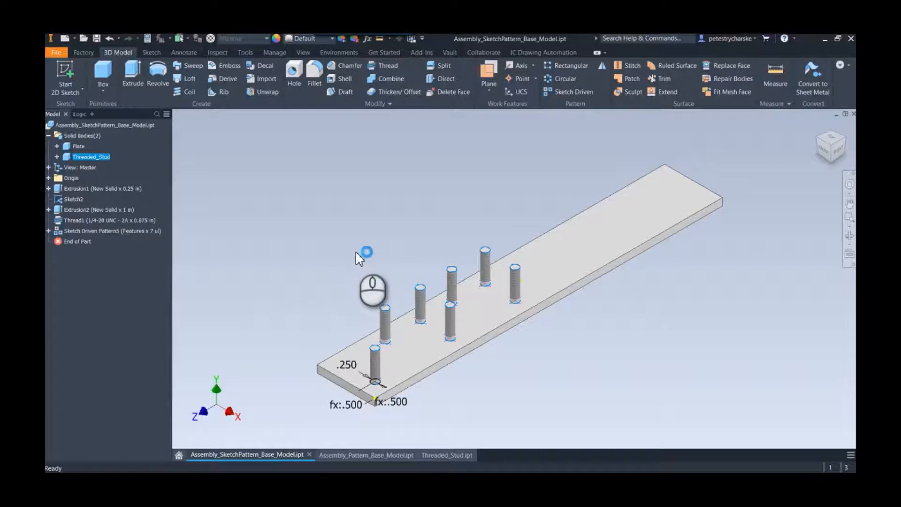
mouse_move(348, 256)
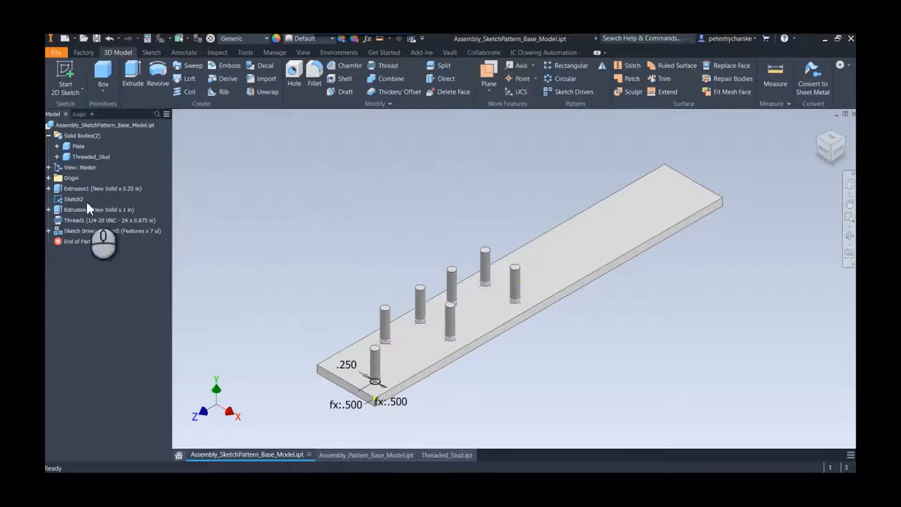
left_click(74, 199)
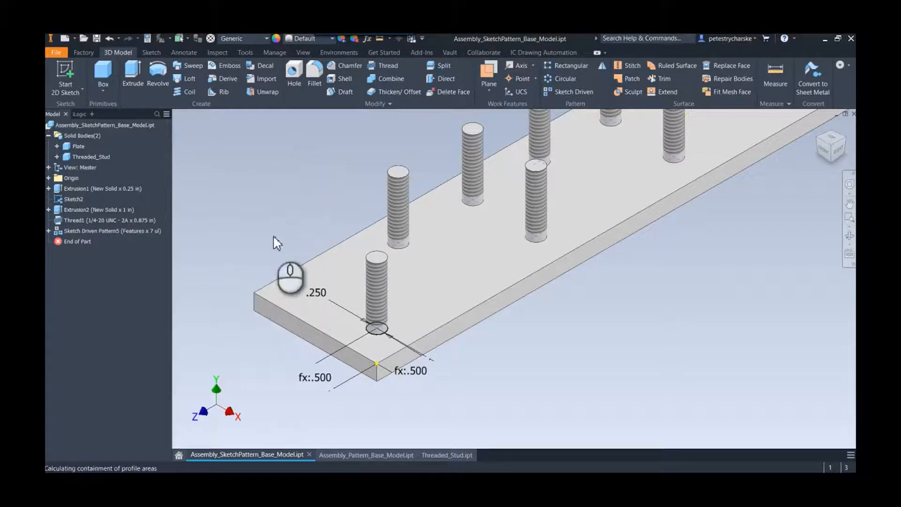
left_click(132, 75)
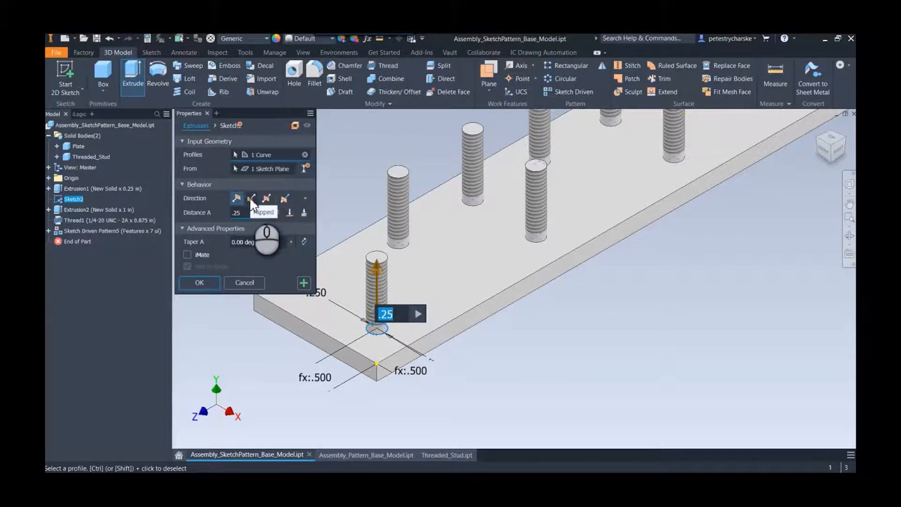
Finish the flipped 0.25 surface extrusion of the Sketch2 circle into the plate
left_click(252, 198)
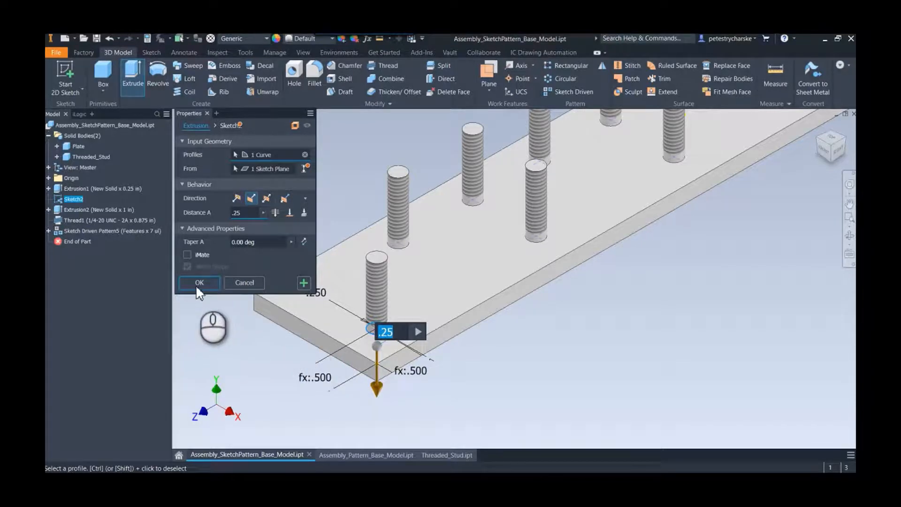
left_click(199, 283)
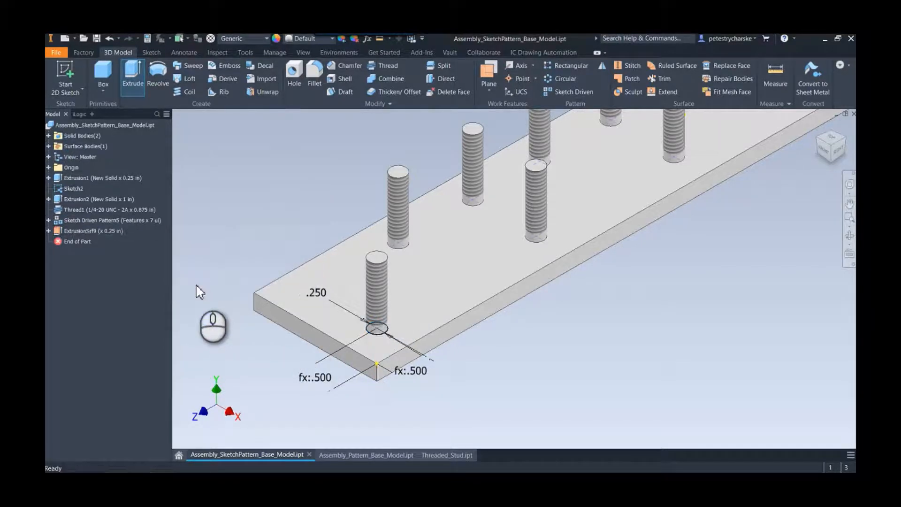
left_click(86, 231)
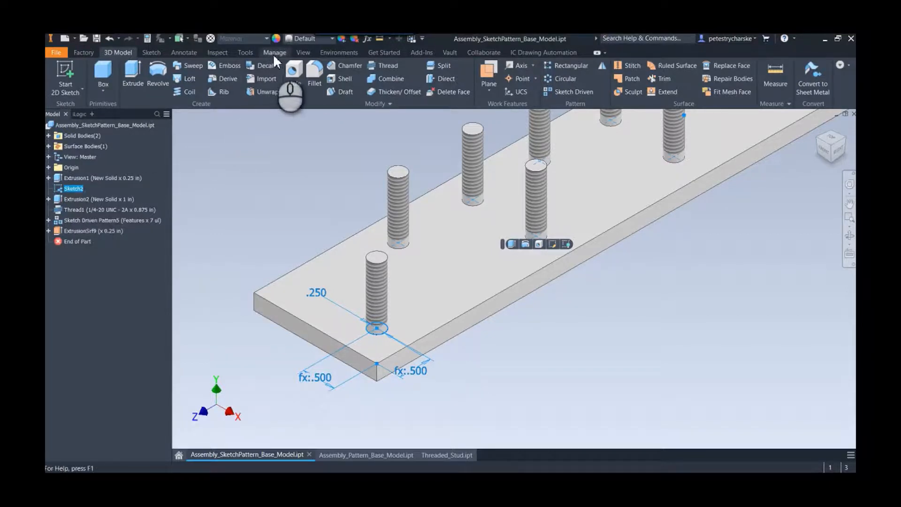
Bring up the Manage commands with Sketch2 selected
left_click(275, 52)
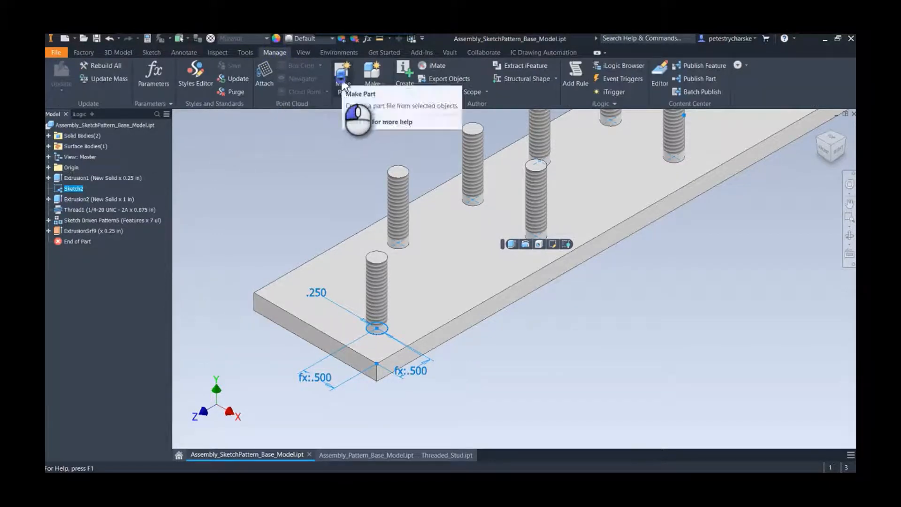
Start Make Part including Srf9 and name the new part Surface_Patter_Part
left_click(344, 78)
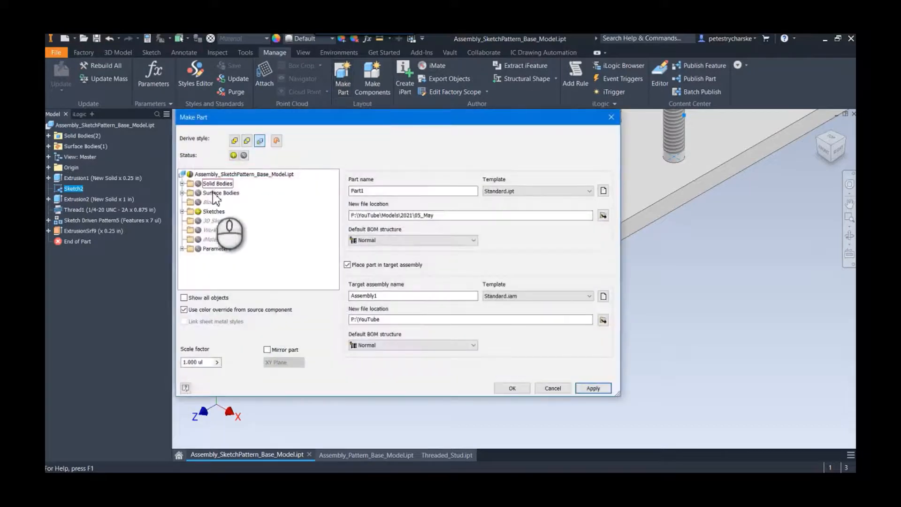
left_click(216, 201)
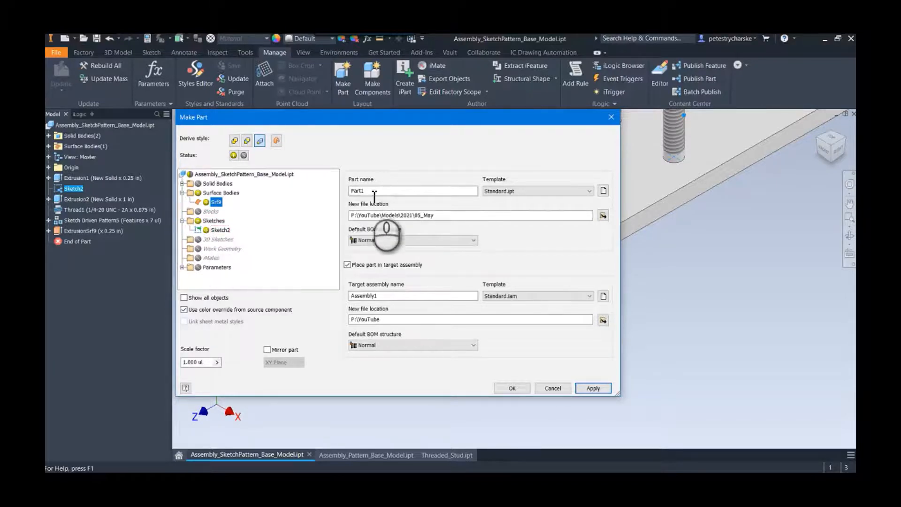
type("S")
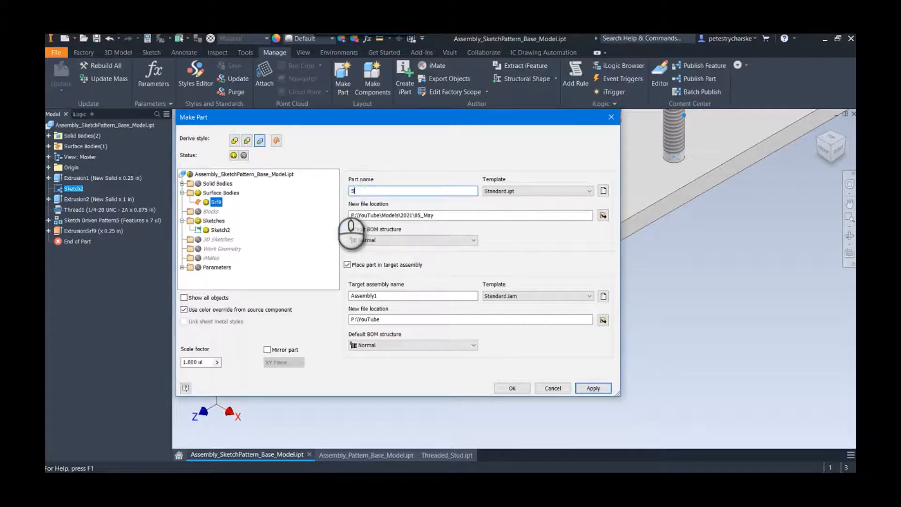
type("Surface_Part")
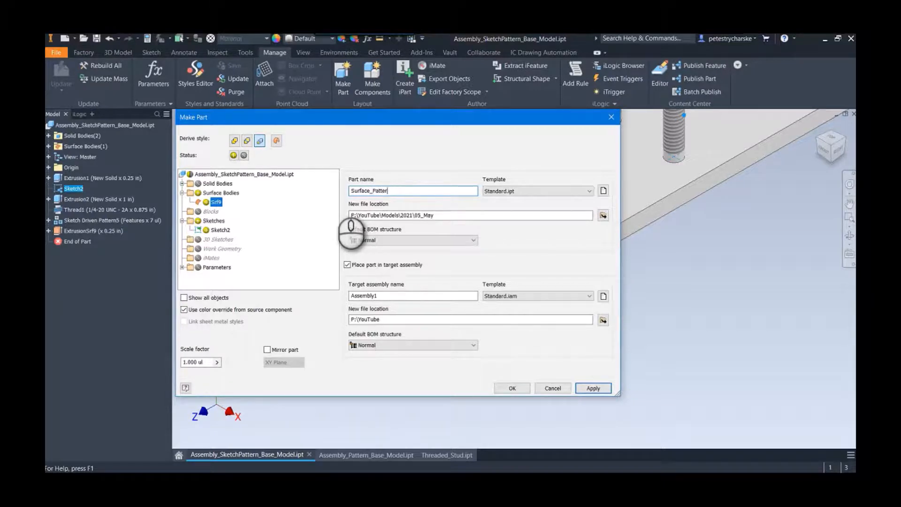
type("_Part")
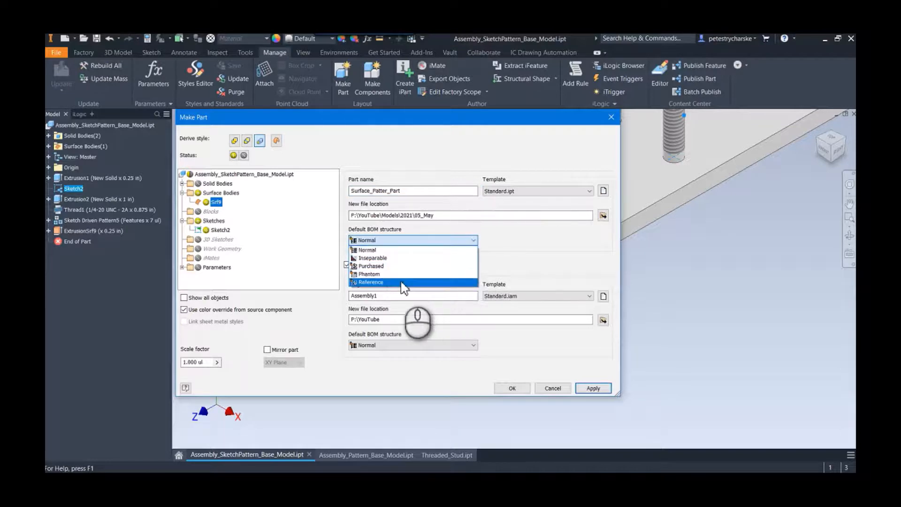
Set BOM structure to Reference, skip assembly placement, and create the derived part
left_click(370, 281)
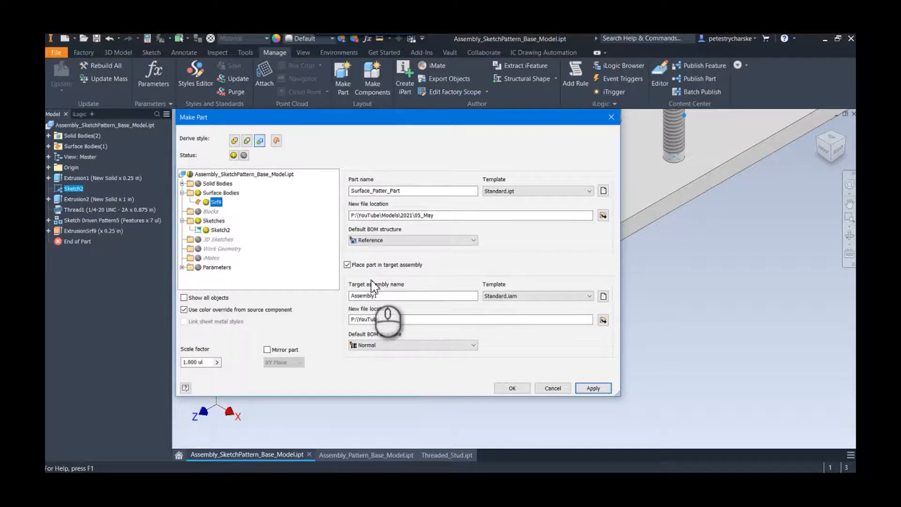
left_click(348, 265)
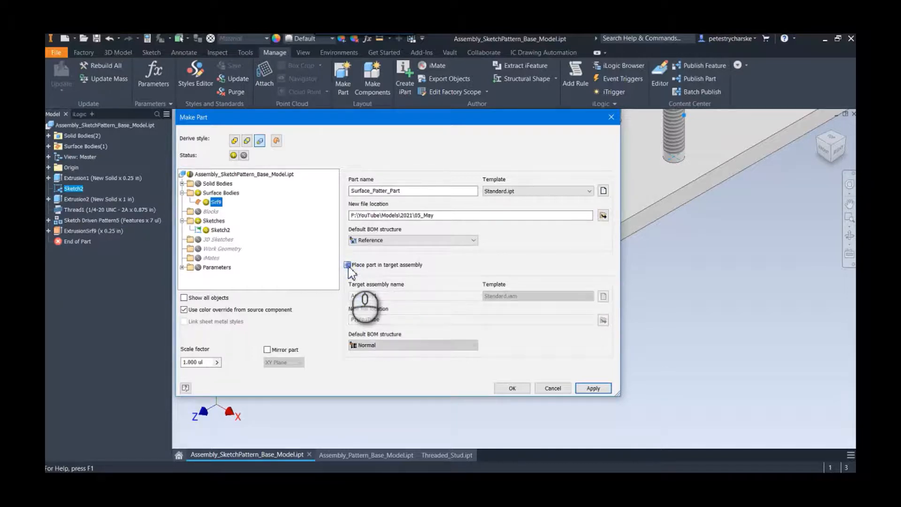
left_click(348, 265)
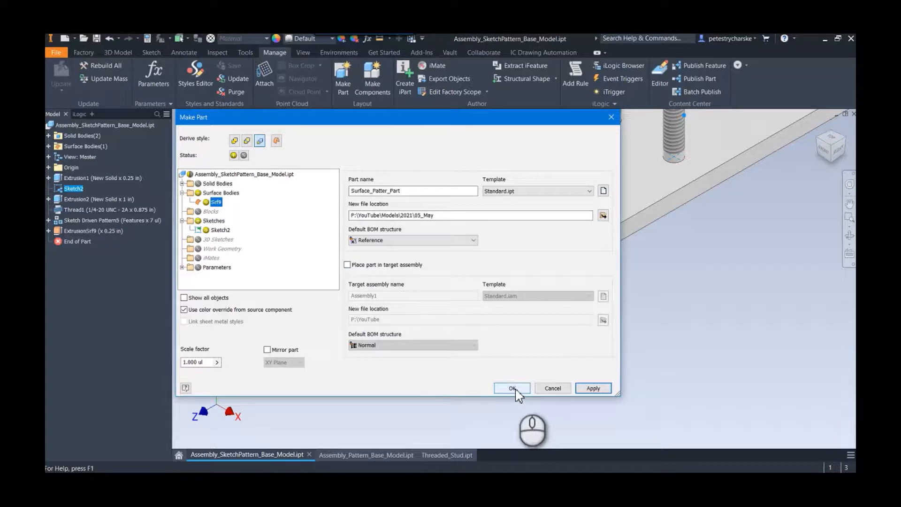
left_click(512, 388)
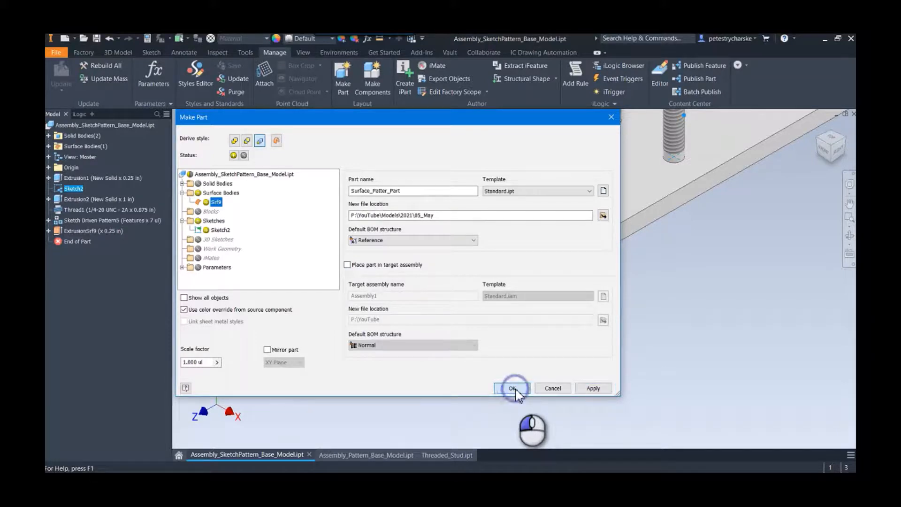
left_click(513, 388)
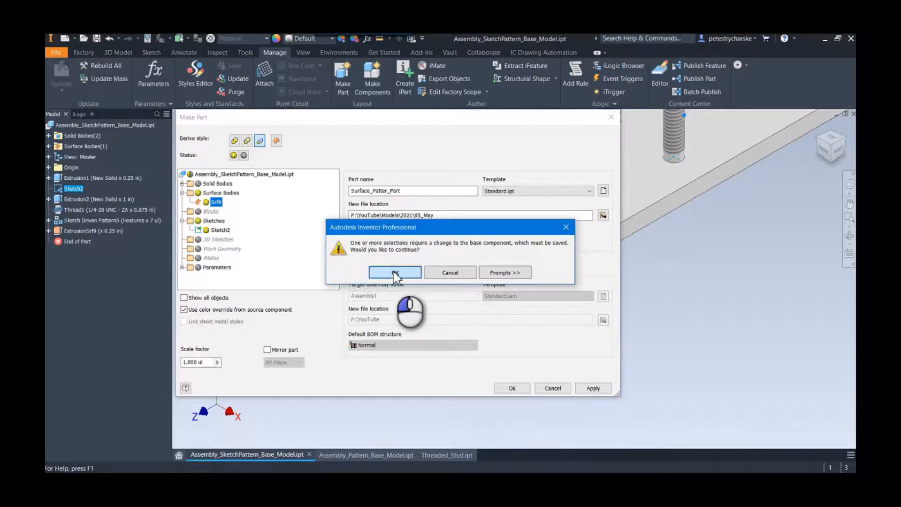
Accept saving the base model so Surface_Patter_Part.ipt opens
left_click(394, 272)
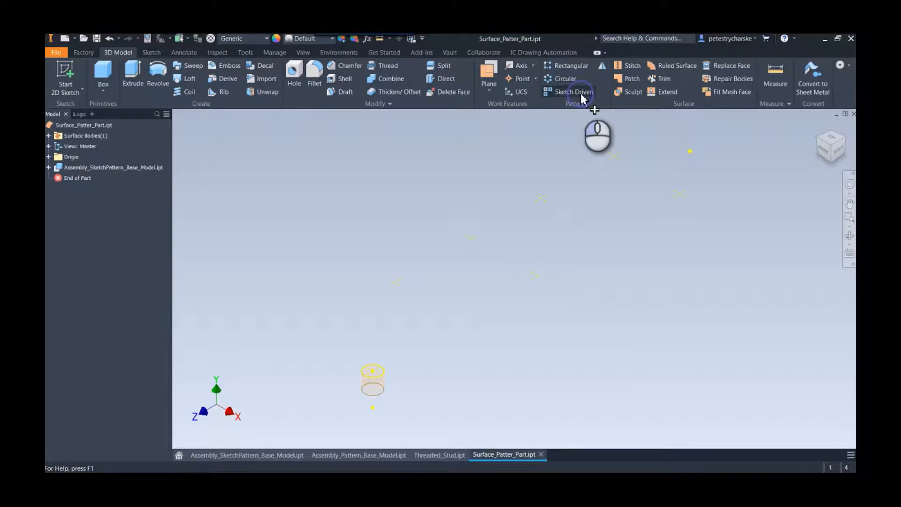
Sketch-driven pattern the derived surface onto all seven points and save both files
left_click(574, 91)
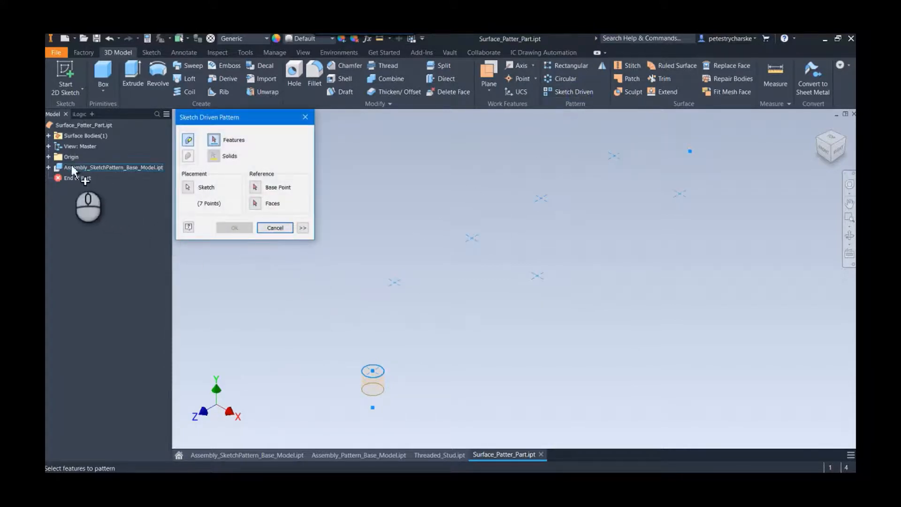
left_click(48, 168)
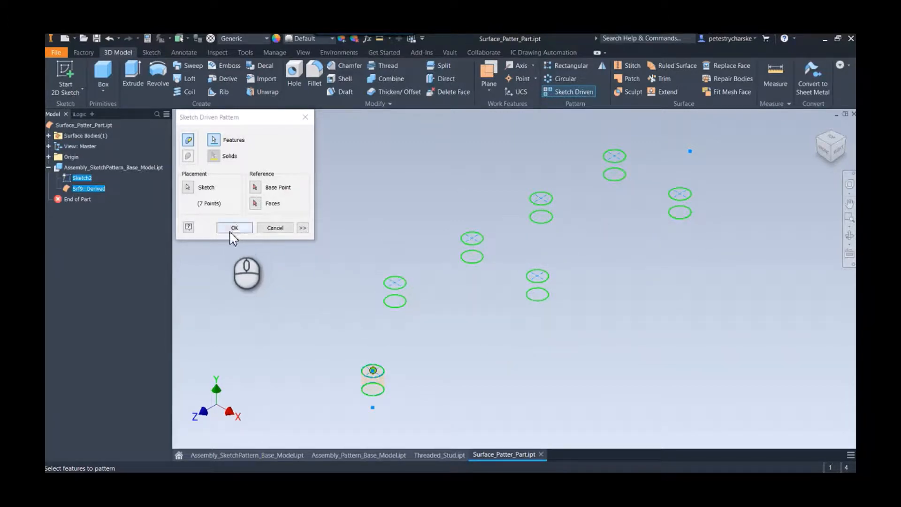
left_click(234, 227)
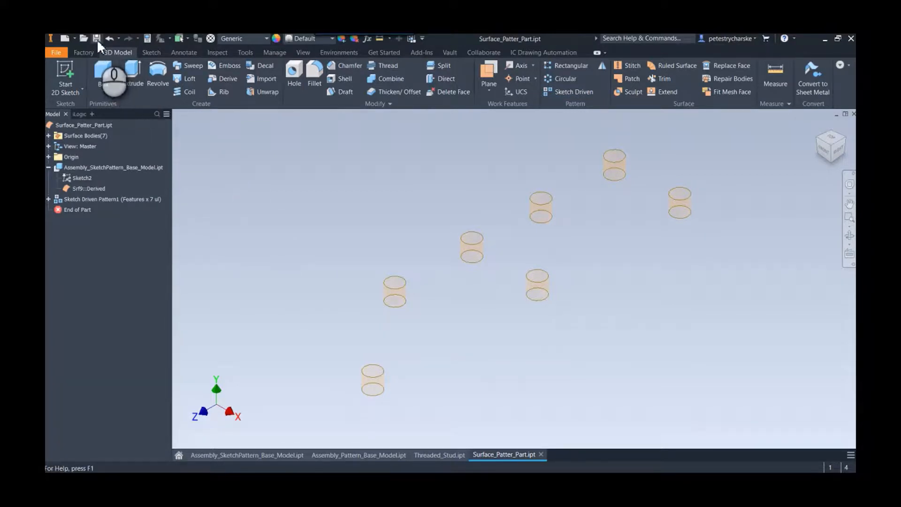
left_click(96, 39)
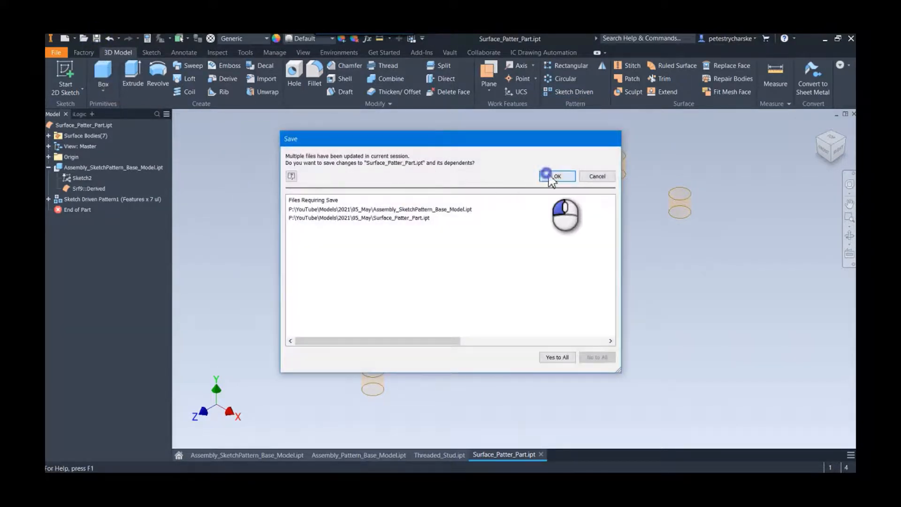
left_click(556, 176)
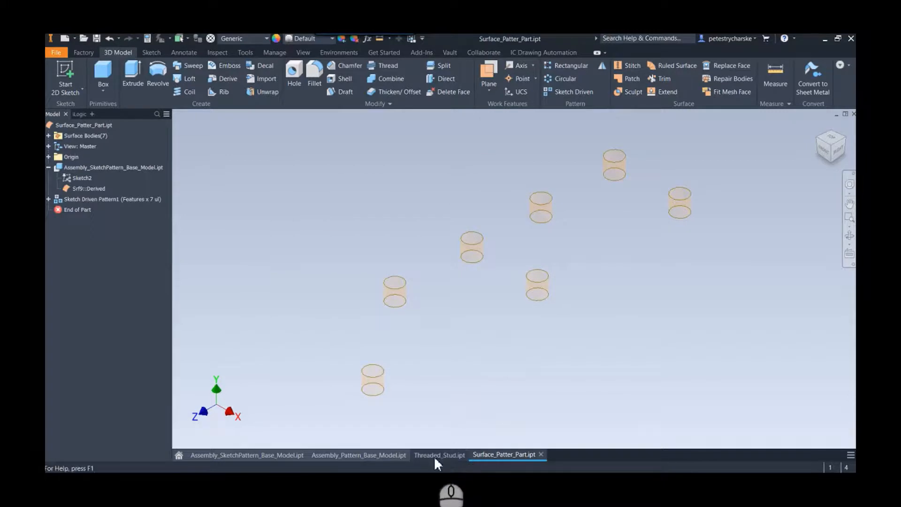
Review Threaded_Stud.ipt, then start a new empty assembly (Assembly6)
left_click(439, 454)
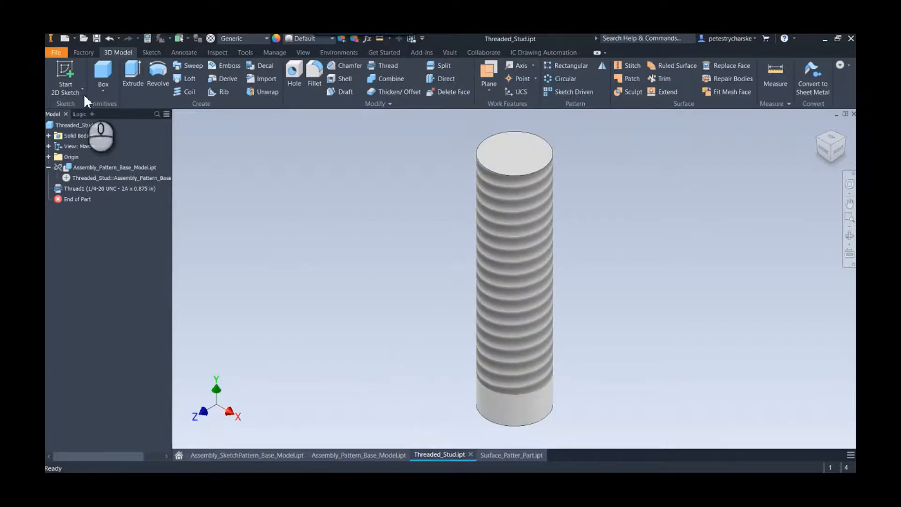
left_click(56, 53)
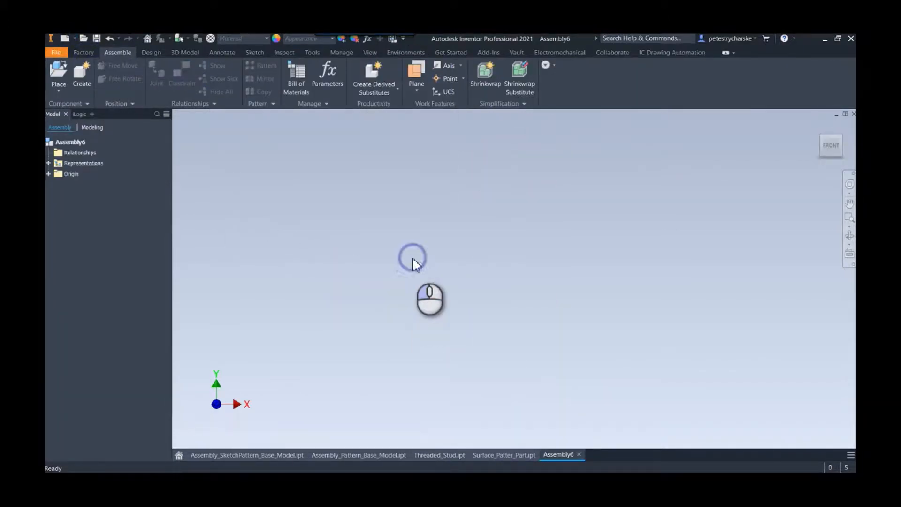
Place Assembly_Pattern_Plate, Surface_Patter_Part and Threaded_Stud into the assembly
left_click(58, 75)
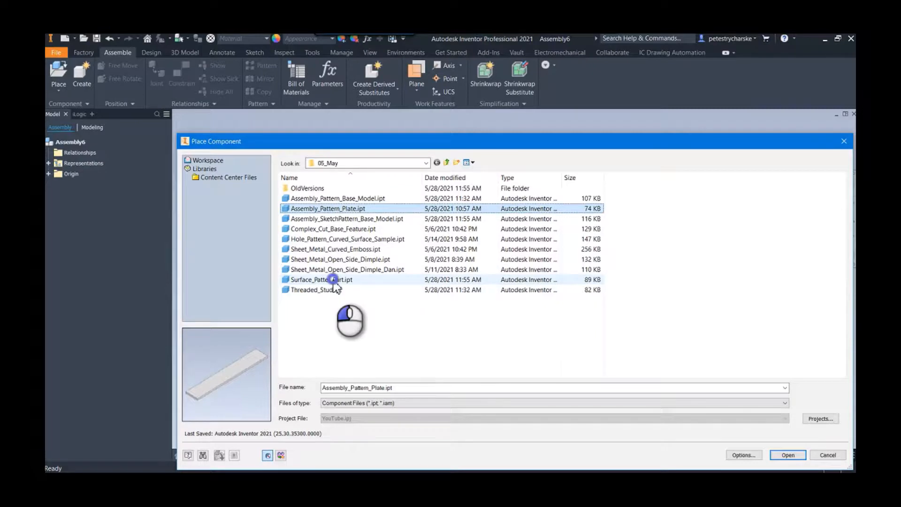
left_click(321, 280)
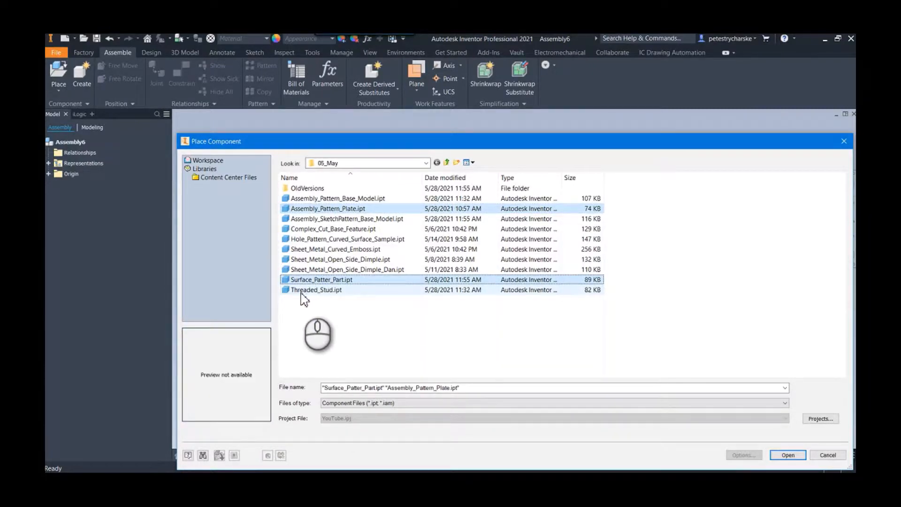
left_click(315, 290)
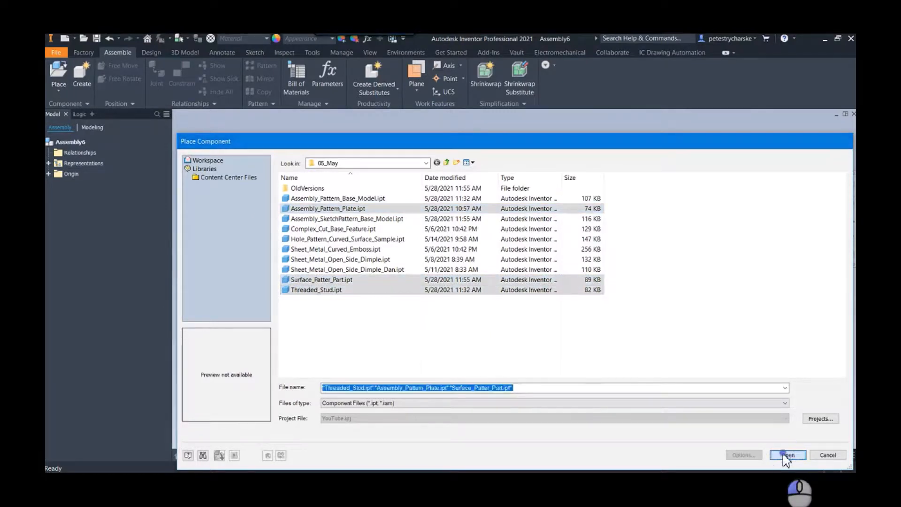
left_click(788, 455)
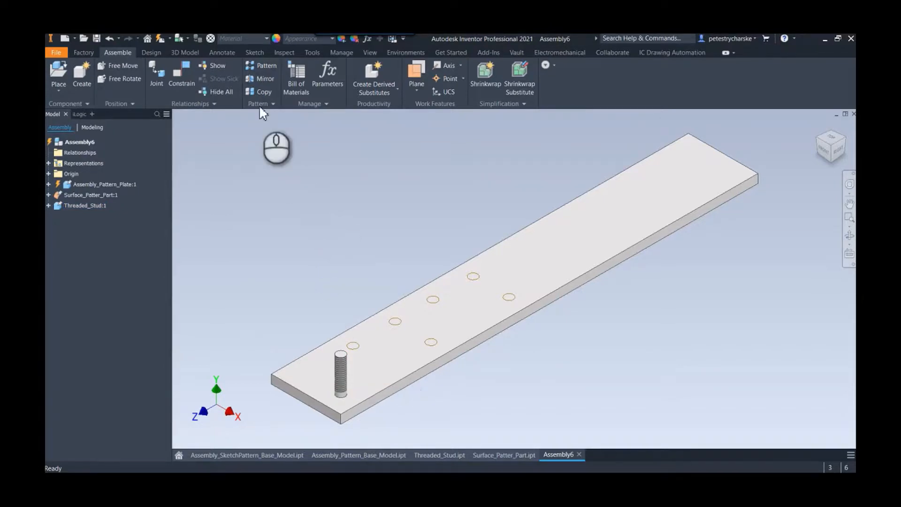
Component-pattern Threaded_Stud along Sketch Driven Pattern1 for seven studs
left_click(265, 66)
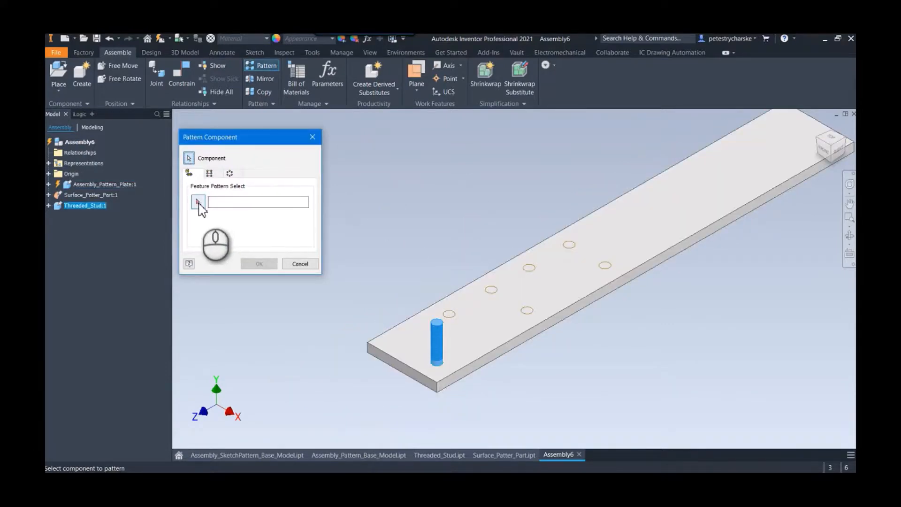
left_click(491, 290)
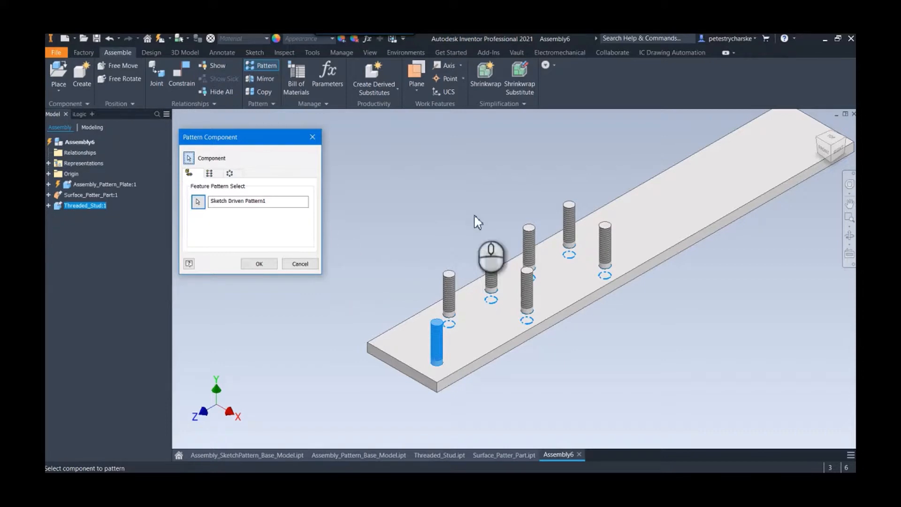
left_click(260, 263)
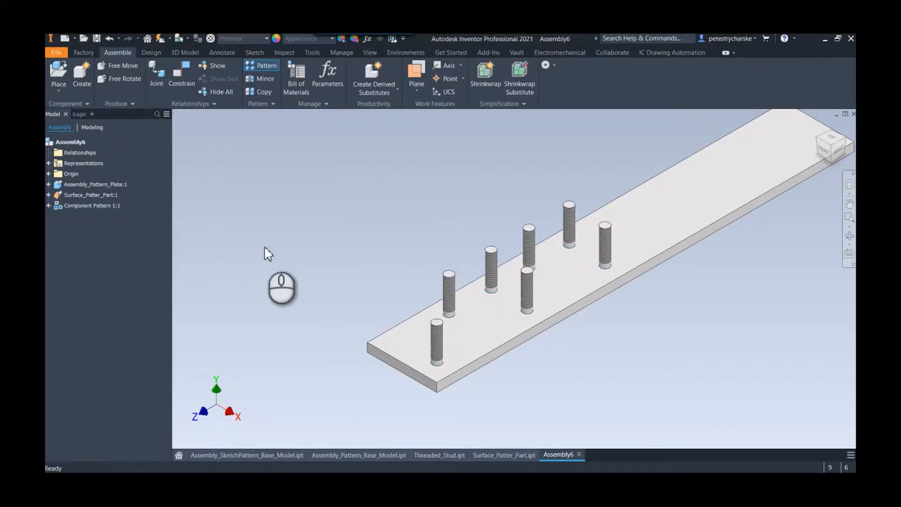
Review the structured Bill of Materials listing one plate and seven Threaded_Stud items, then close it
left_click(296, 78)
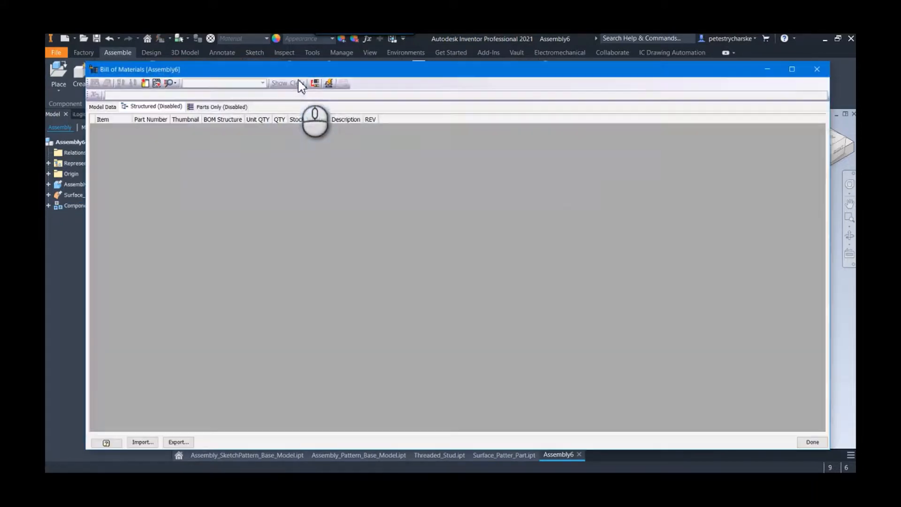
left_click(144, 106)
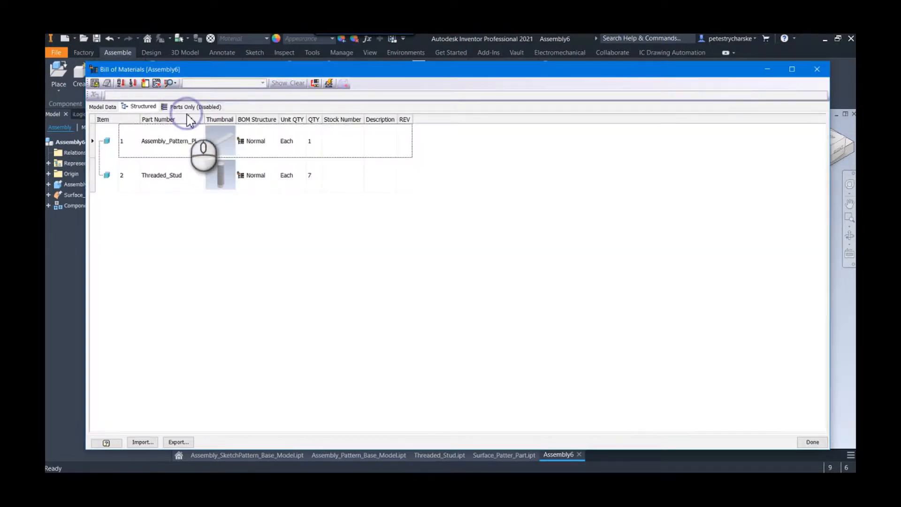
mouse_move(744, 385)
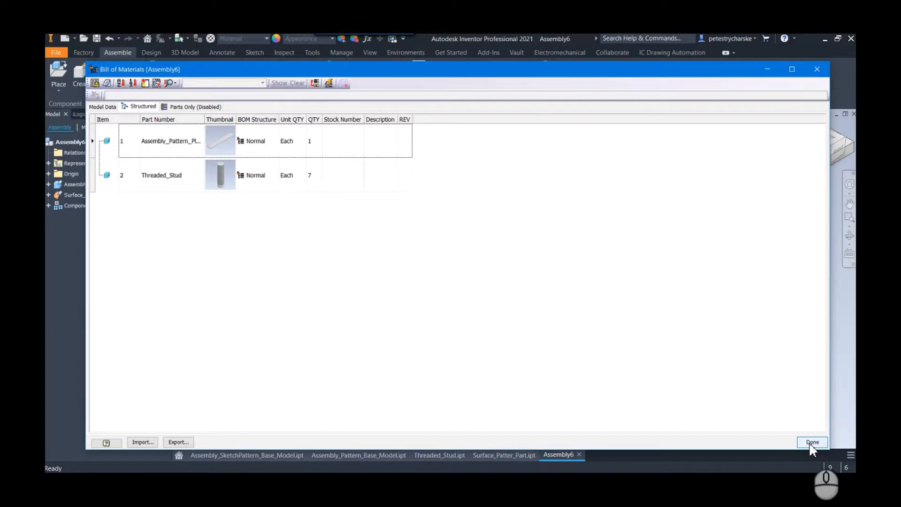
left_click(812, 441)
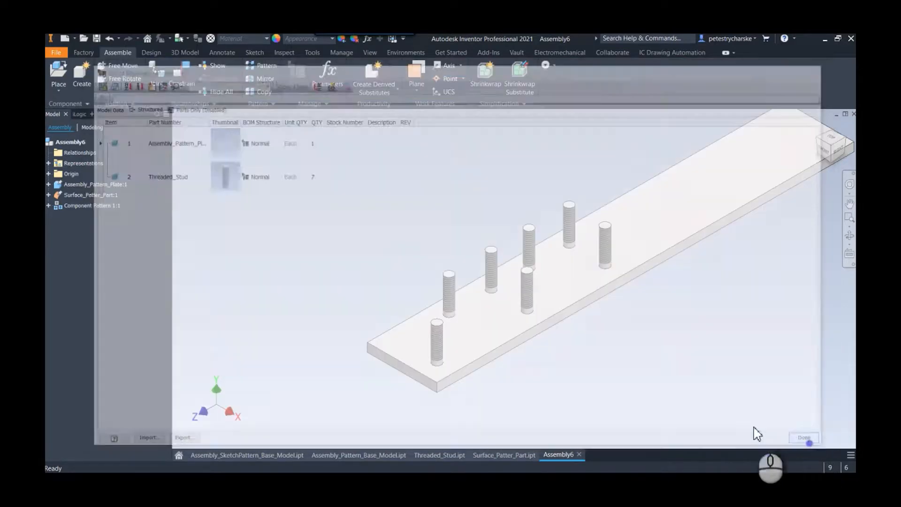
left_click(804, 438)
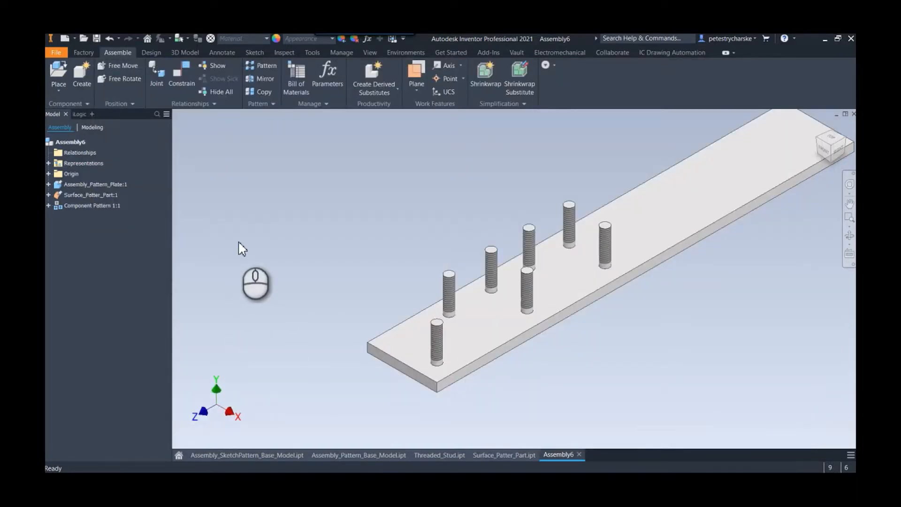
Hide Surface_Patter_Part from the browser and orbit to view the plate's underside with the studs
left_click(90, 195)
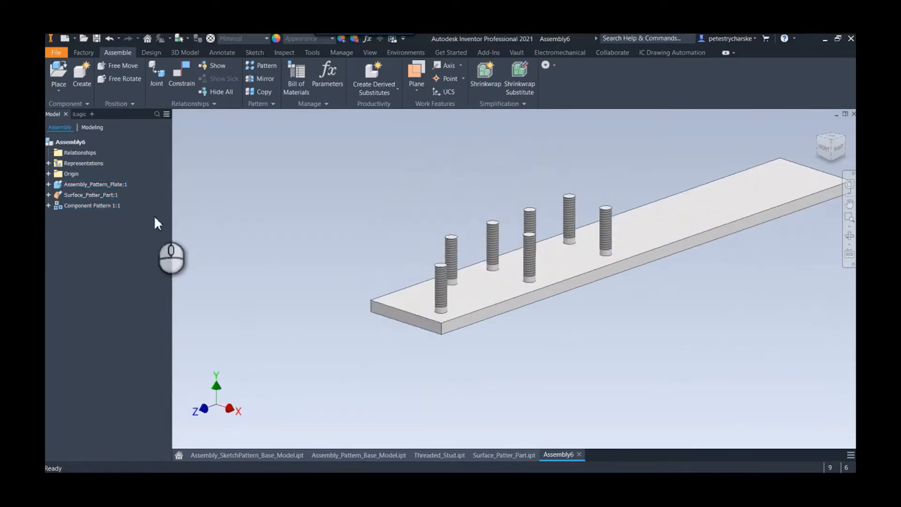
right_click(91, 195)
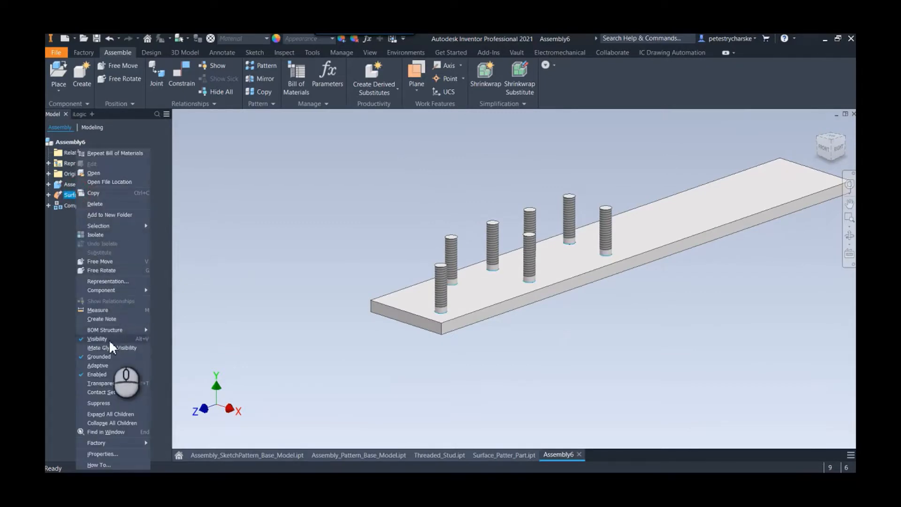
left_click(256, 315)
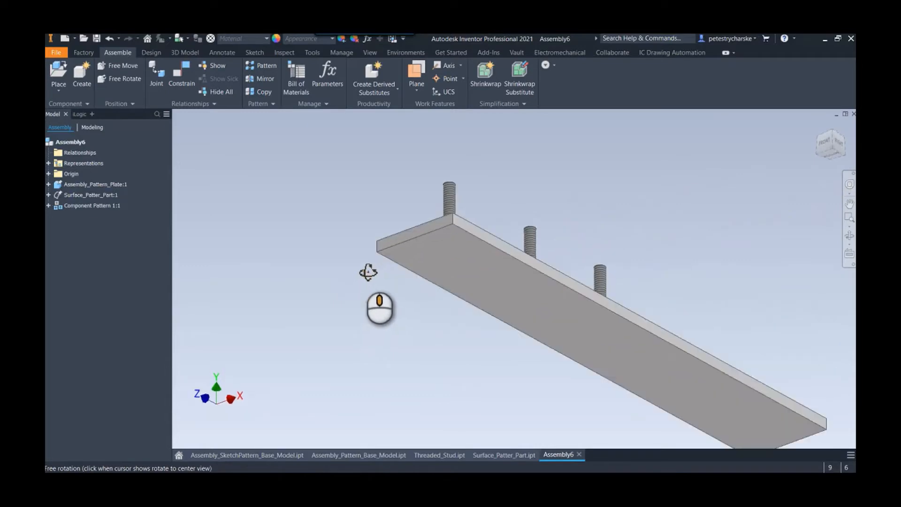
left_click_drag(369, 273, 350, 287)
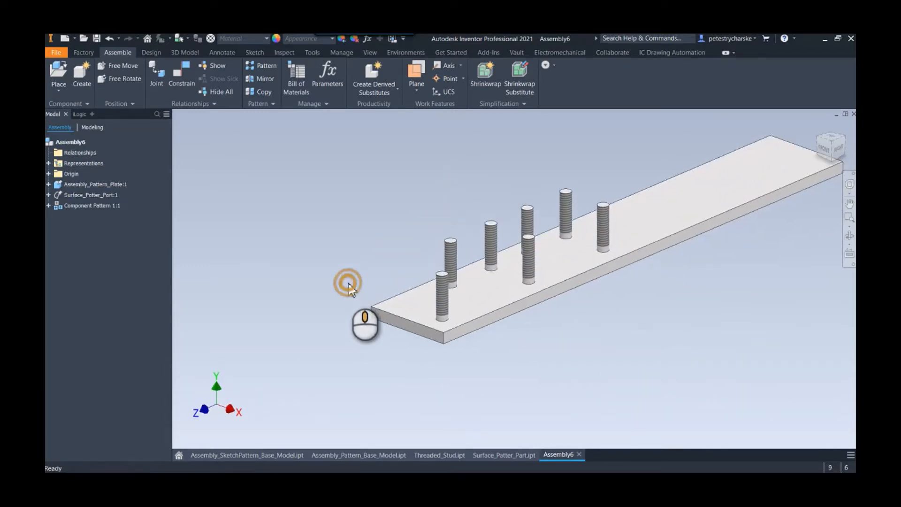